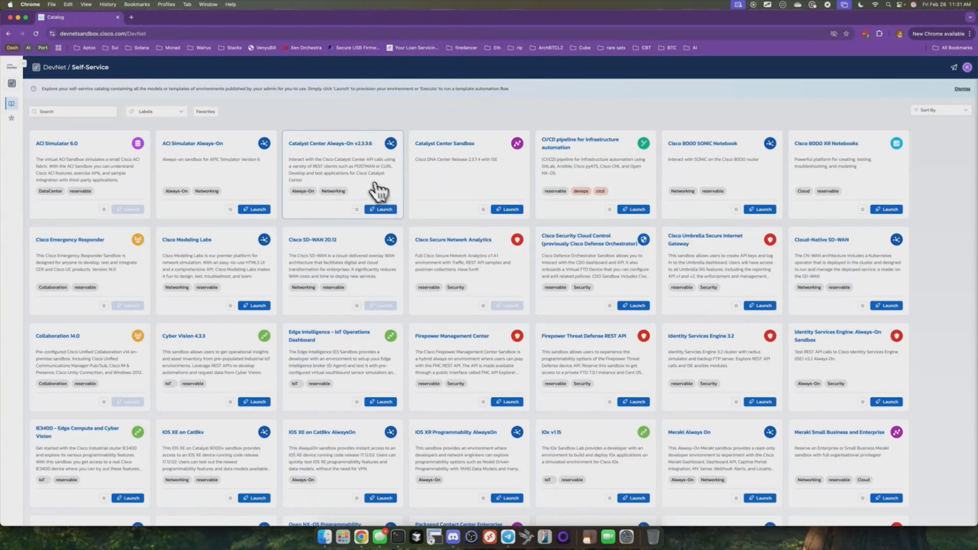
Launch the Catalyst Center Always-On sandbox keeping the default 8-hour duration
{"action": "left_click", "coordinate": [380, 209]}
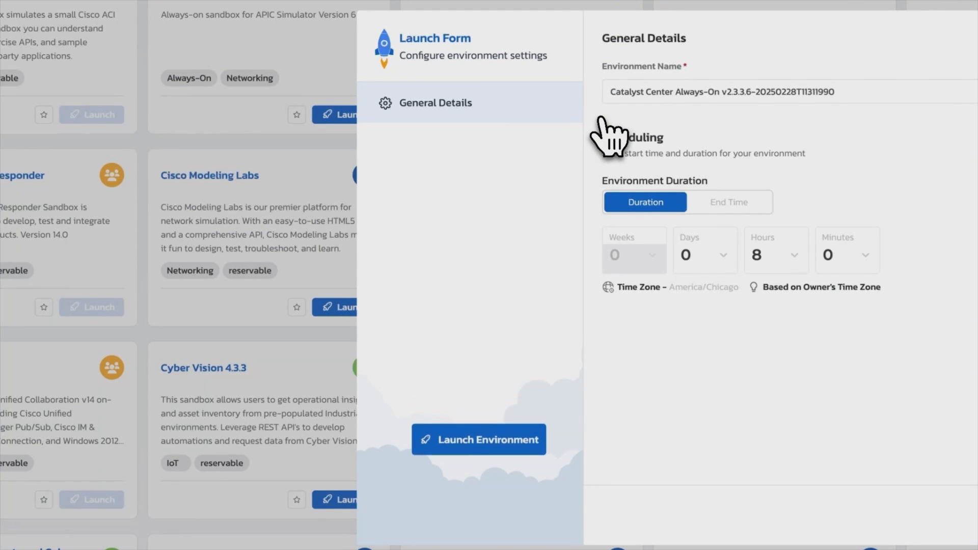
{"action": "left_click", "coordinate": [478, 438]}
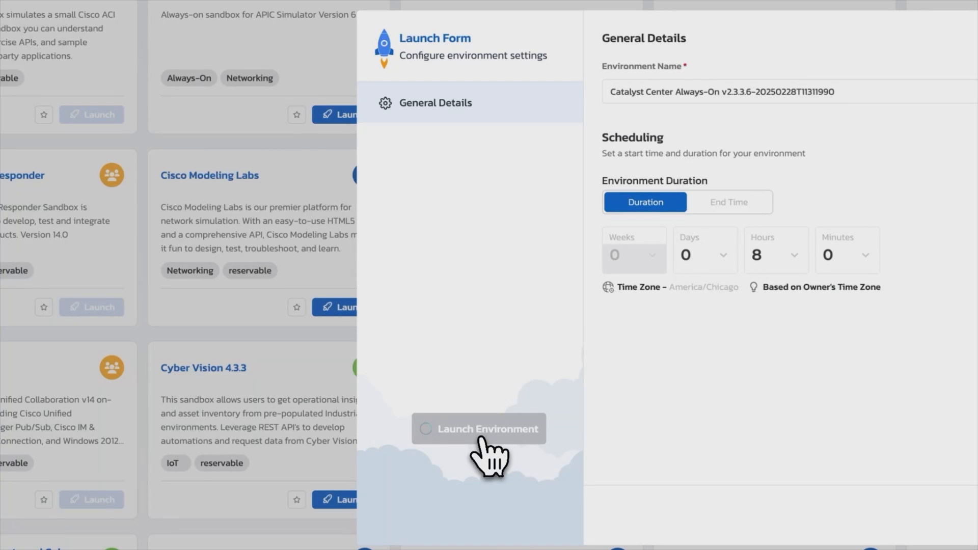
{"action": "left_click", "coordinate": [479, 429]}
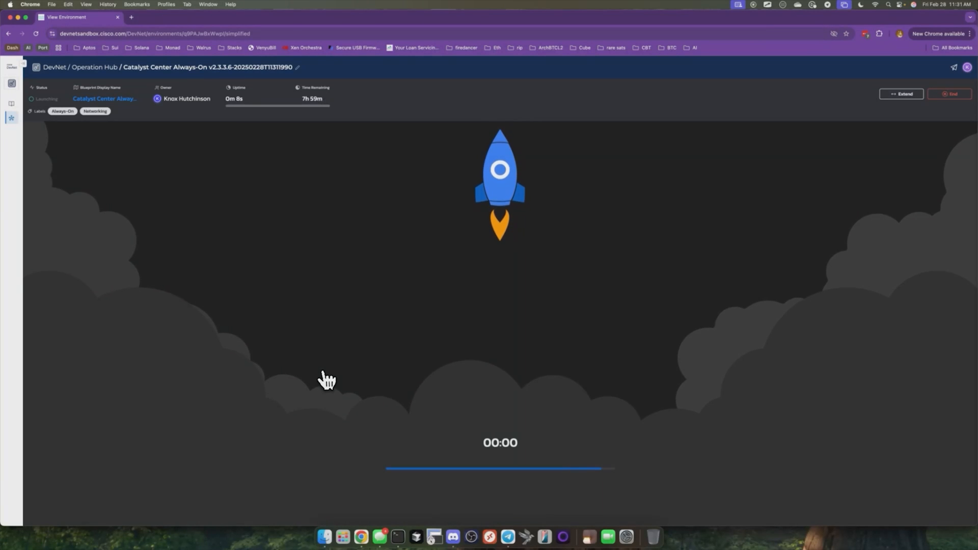
View the active environment's Instructions and scroll down to its Access Details
{"action": "left_click", "coordinate": [739, 132]}
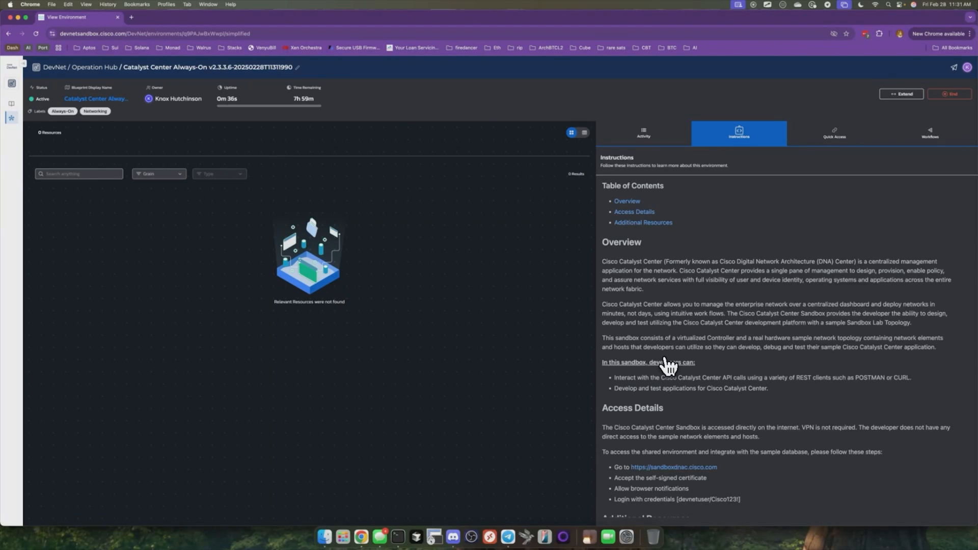
{"action": "mouse_move", "coordinate": [750, 475]}
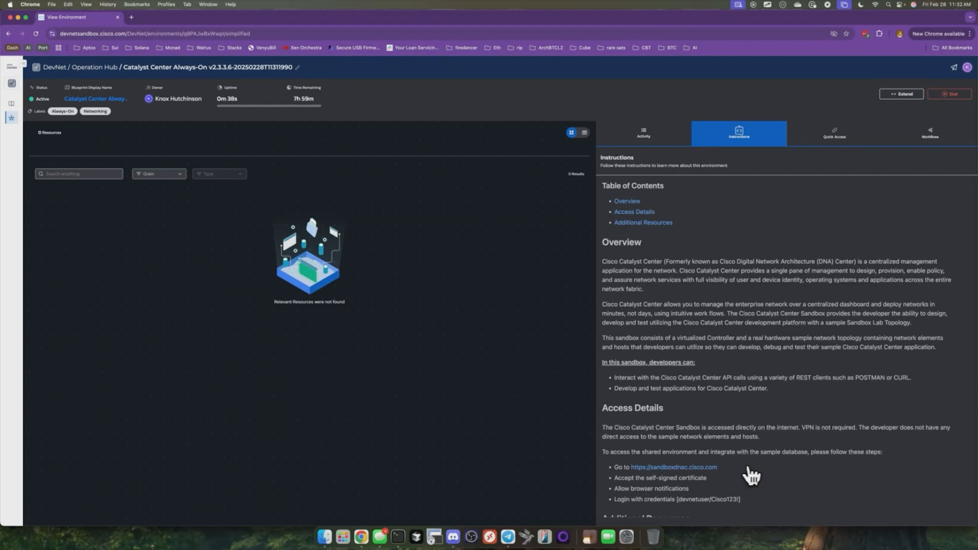
{"action": "mouse_move", "coordinate": [757, 476]}
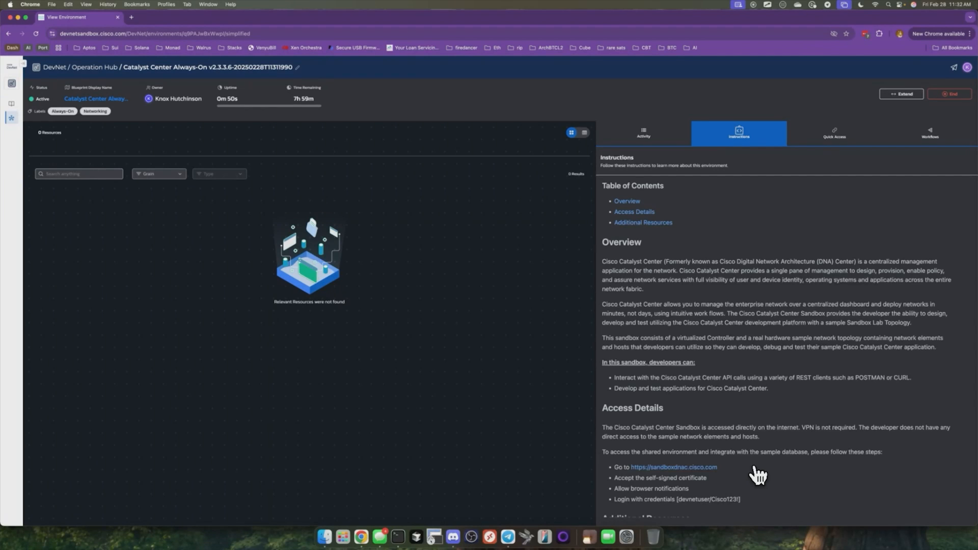
{"action": "mouse_move", "coordinate": [727, 477]}
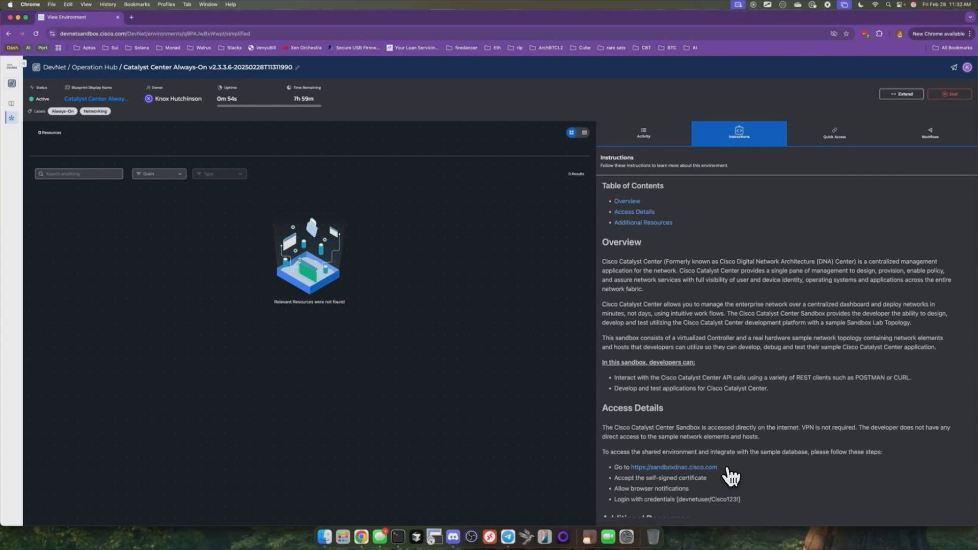
{"action": "scroll", "scroll_direction": "down", "scroll_amount": 3}
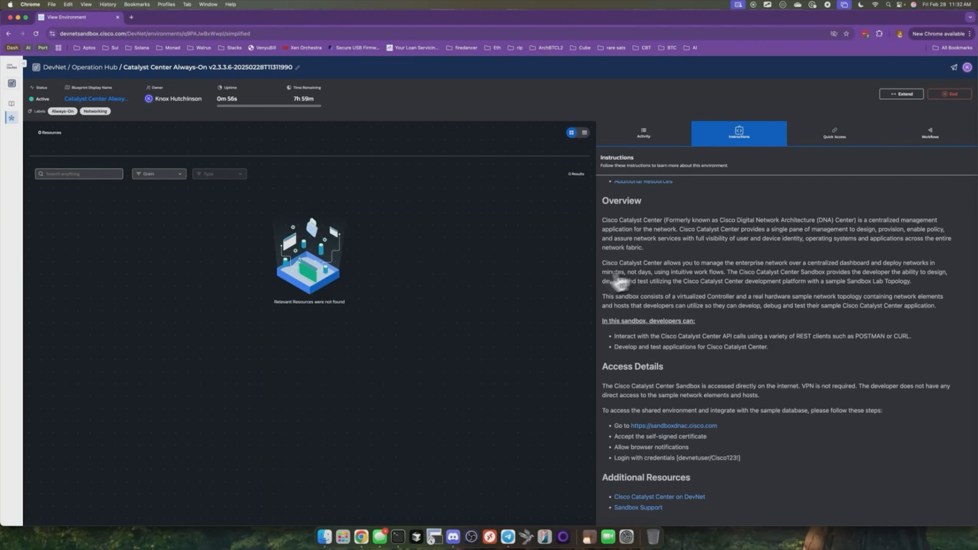
{"action": "mouse_move", "coordinate": [629, 430]}
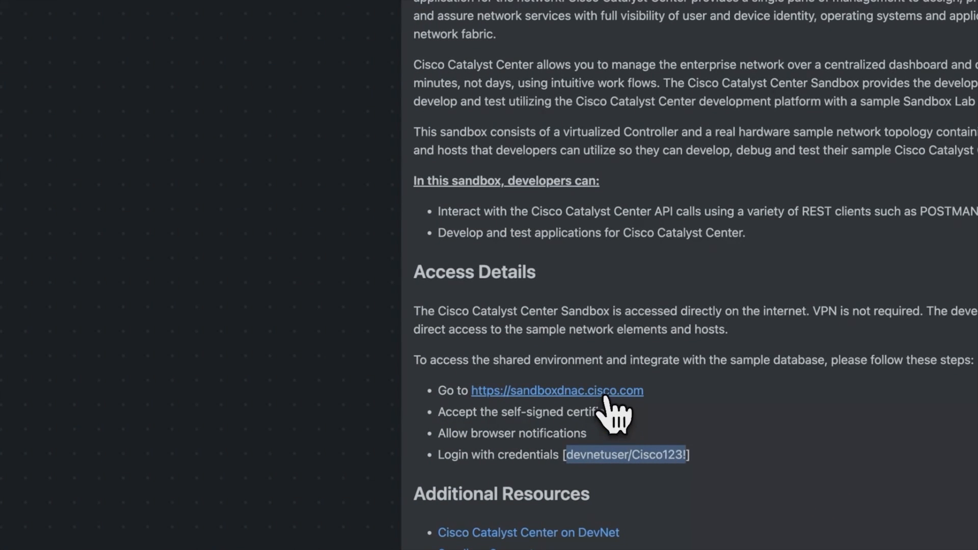
Reach sandboxdnac.cisco.com past the certificate warning and sign in to the DNA Center dashboard
{"action": "left_click", "coordinate": [558, 390]}
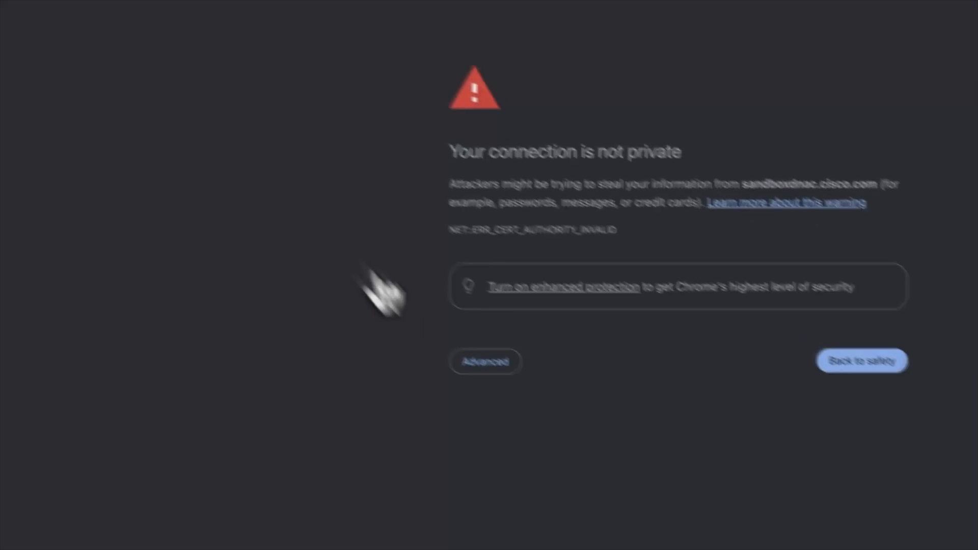
{"action": "left_click", "coordinate": [485, 362]}
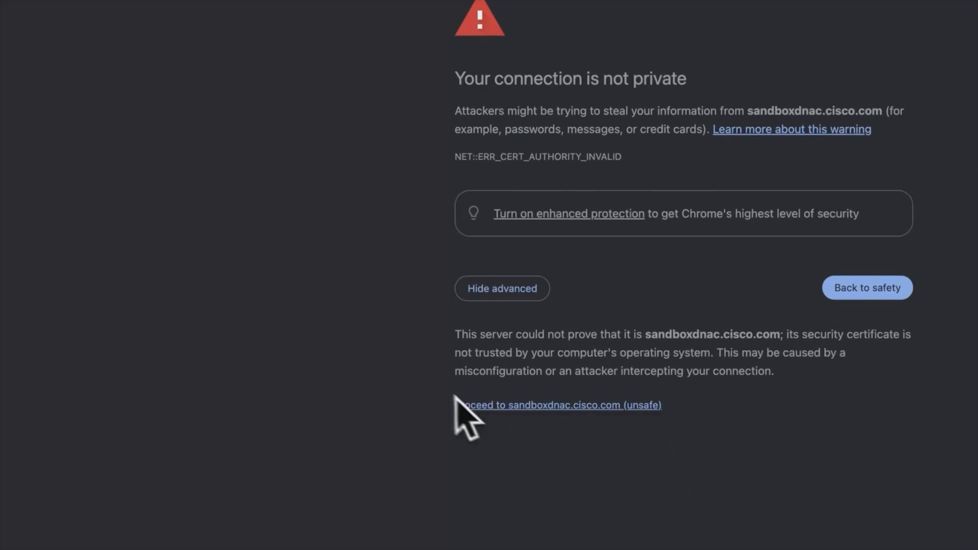
{"action": "left_click", "coordinate": [558, 405]}
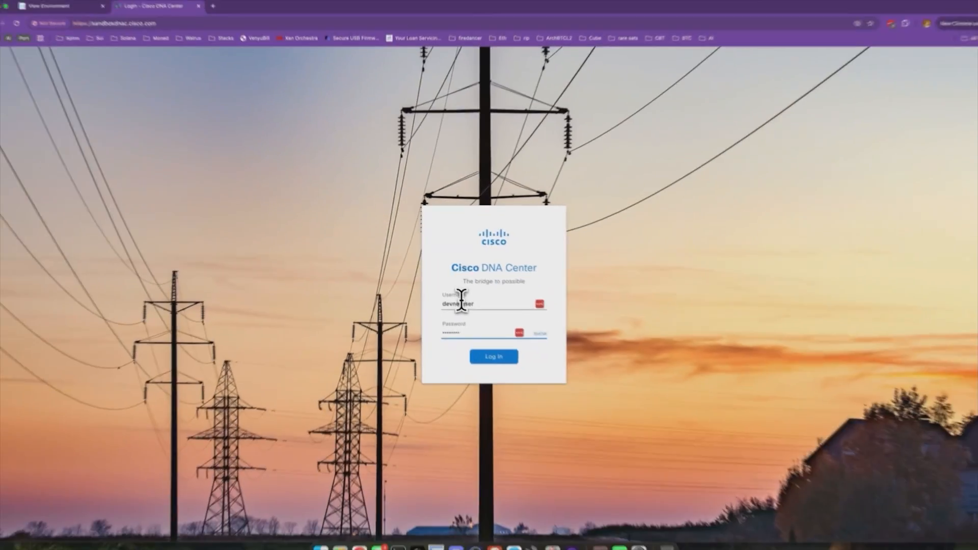
{"action": "left_click", "coordinate": [494, 357]}
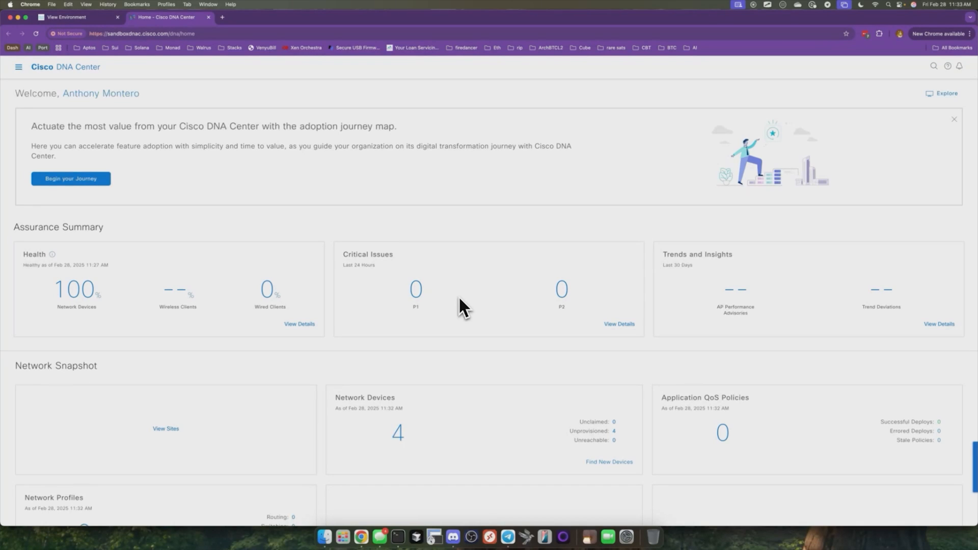
{"action": "mouse_move", "coordinate": [373, 315]}
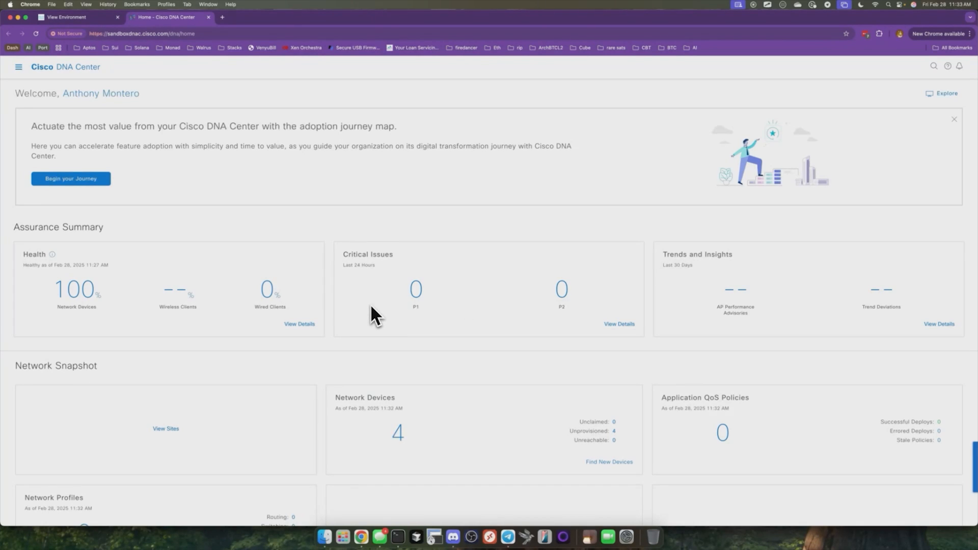
{"action": "mouse_move", "coordinate": [467, 489]}
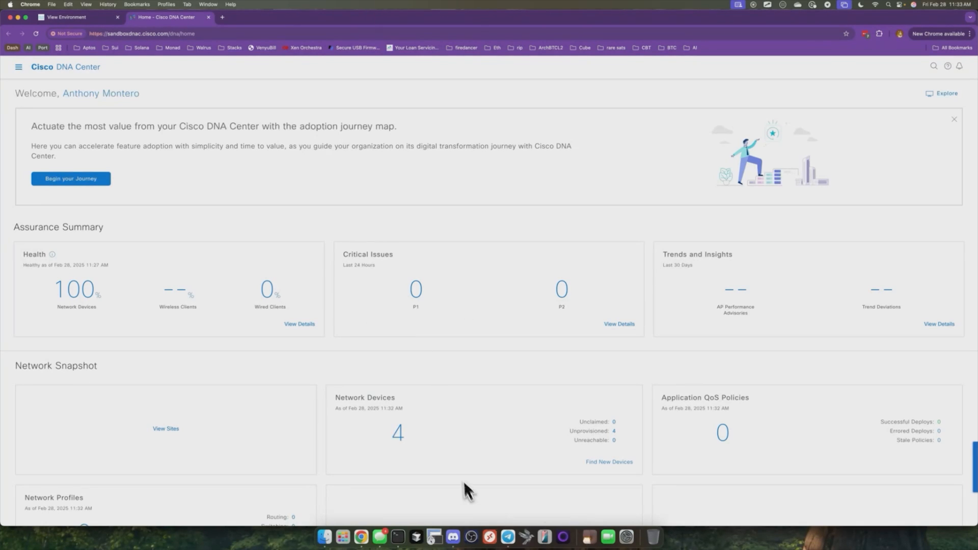
{"action": "mouse_move", "coordinate": [462, 461]}
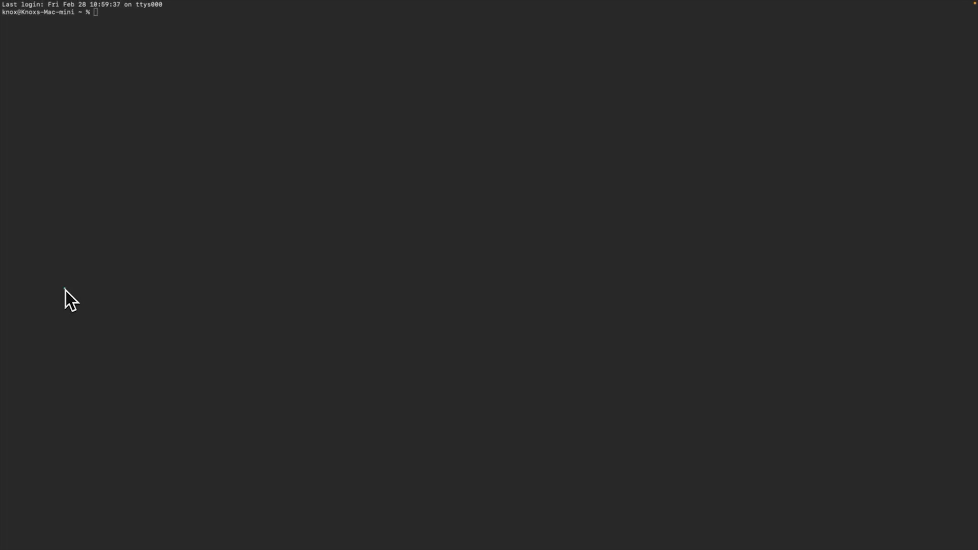
{"action": "mouse_move", "coordinate": [173, 205]}
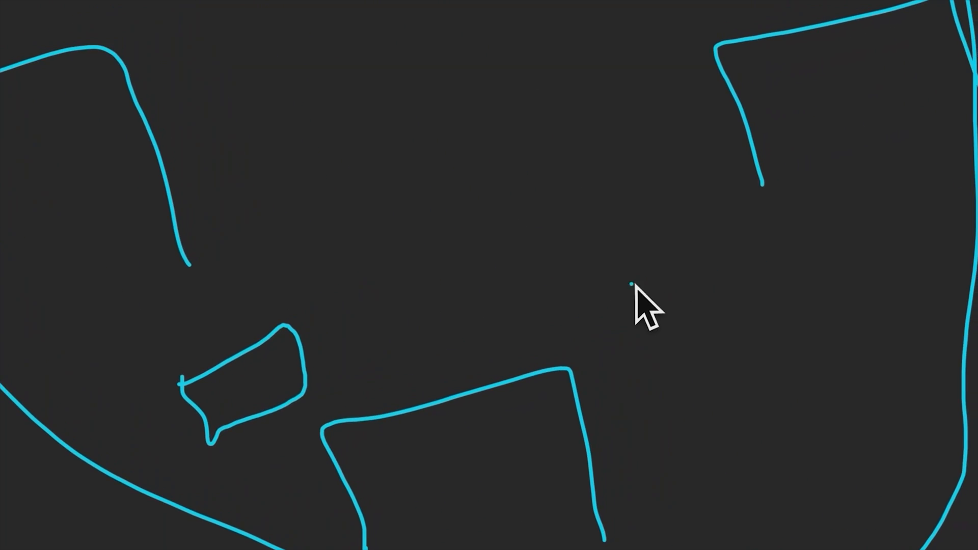
Sketch another building outline inside the blue campus boundary
{"action": "left_click_drag", "start_coordinate": [630, 285], "coordinate": [674, 306]}
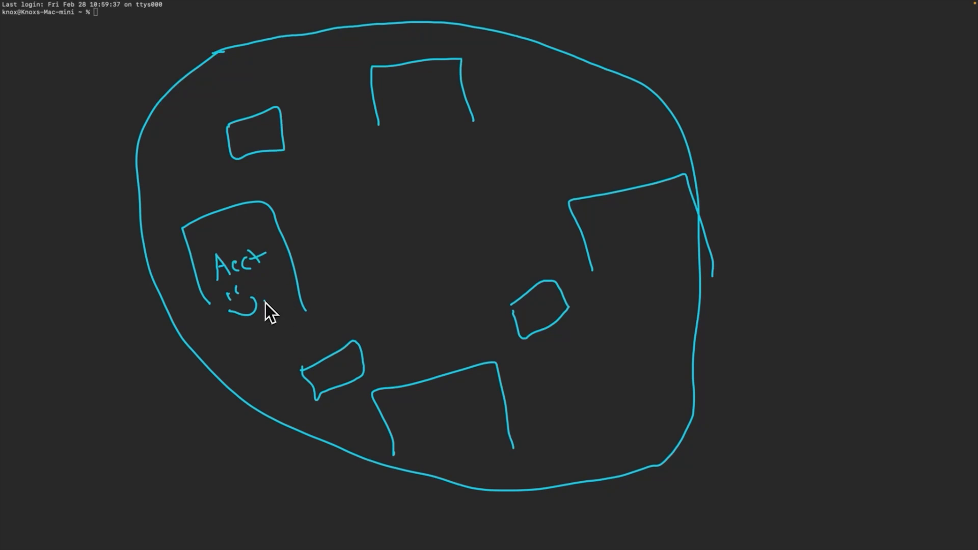
{"action": "mouse_move", "coordinate": [271, 293]}
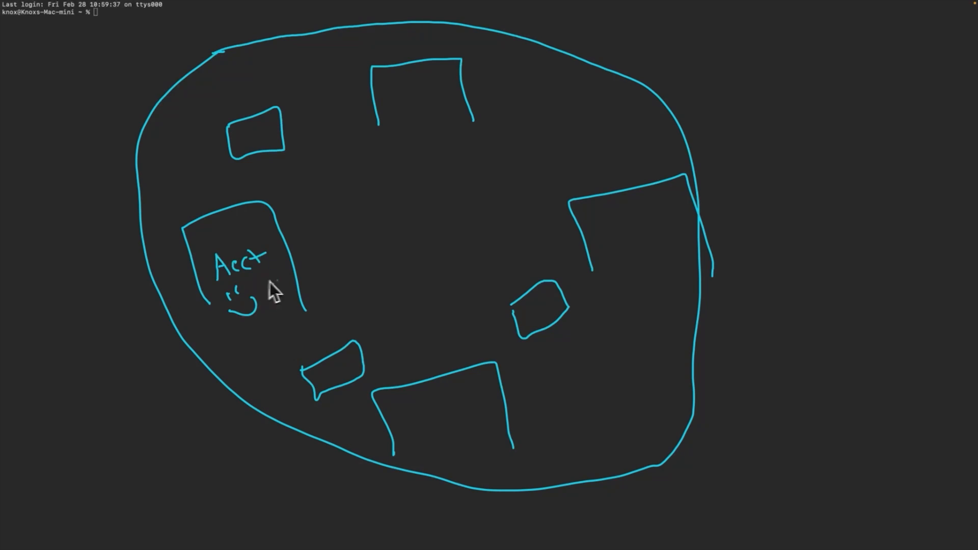
{"action": "mouse_move", "coordinate": [281, 315]}
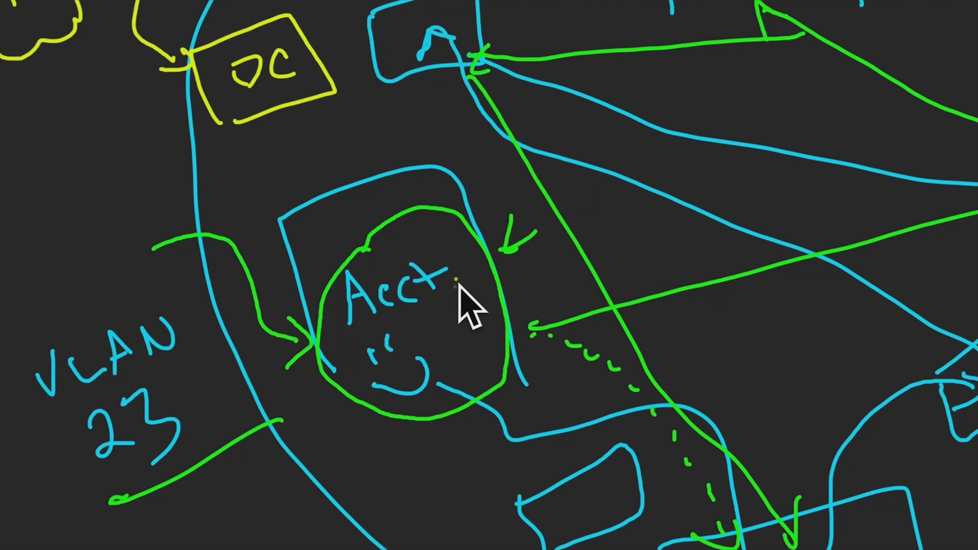
Draw yellow arrows linking the DC box into Acct and leading out of it
{"action": "left_click_drag", "start_coordinate": [456, 287], "coordinate": [449, 337]}
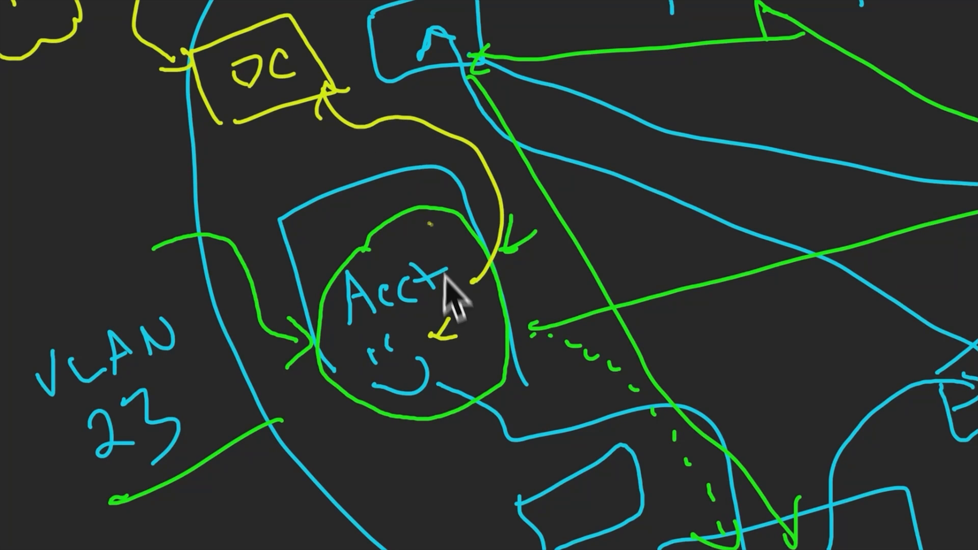
{"action": "left_click_drag", "start_coordinate": [453, 306], "coordinate": [470, 427]}
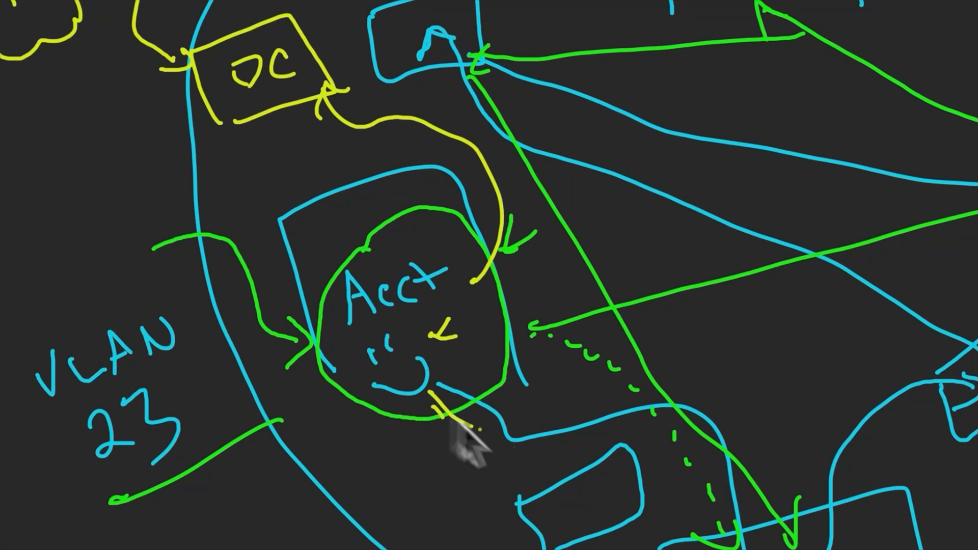